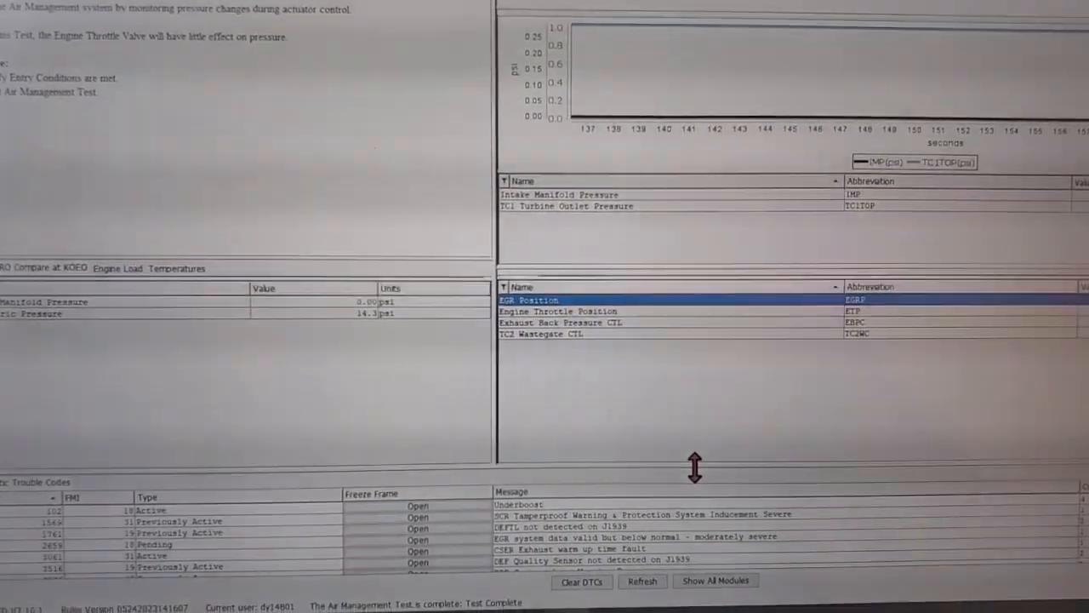
- Show the Tests menu listing KOEO, KOER and aftertreatment test groups
scroll(down, 3)
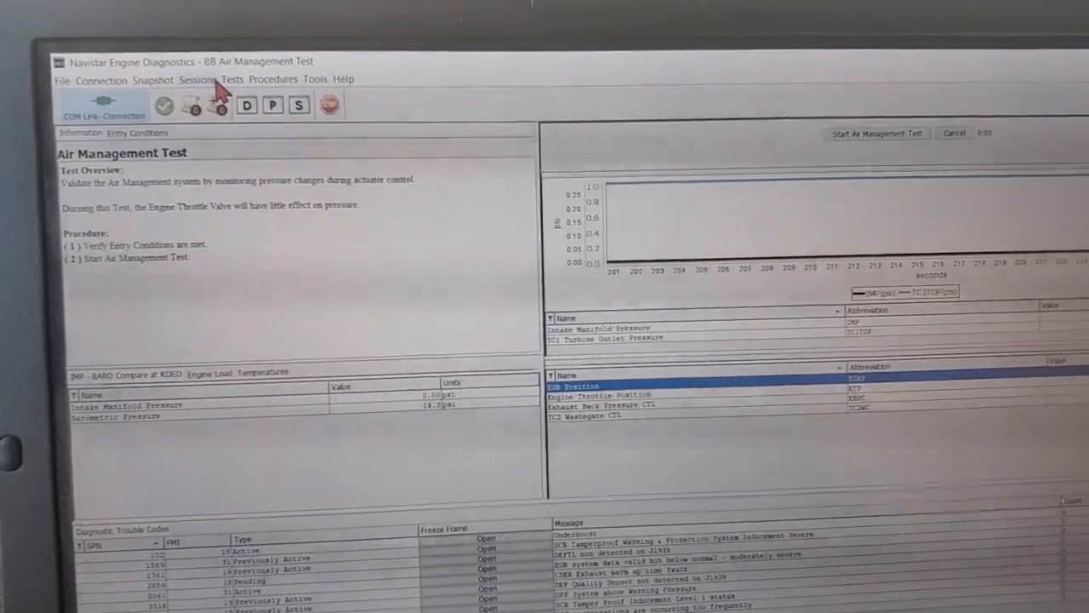
click(231, 79)
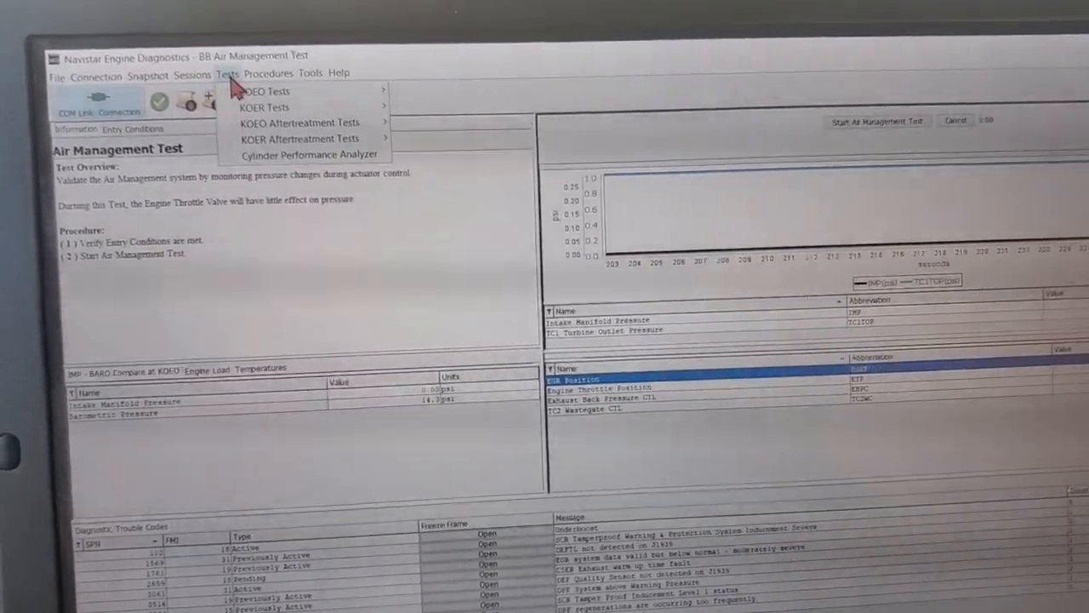
mouse_move(268, 114)
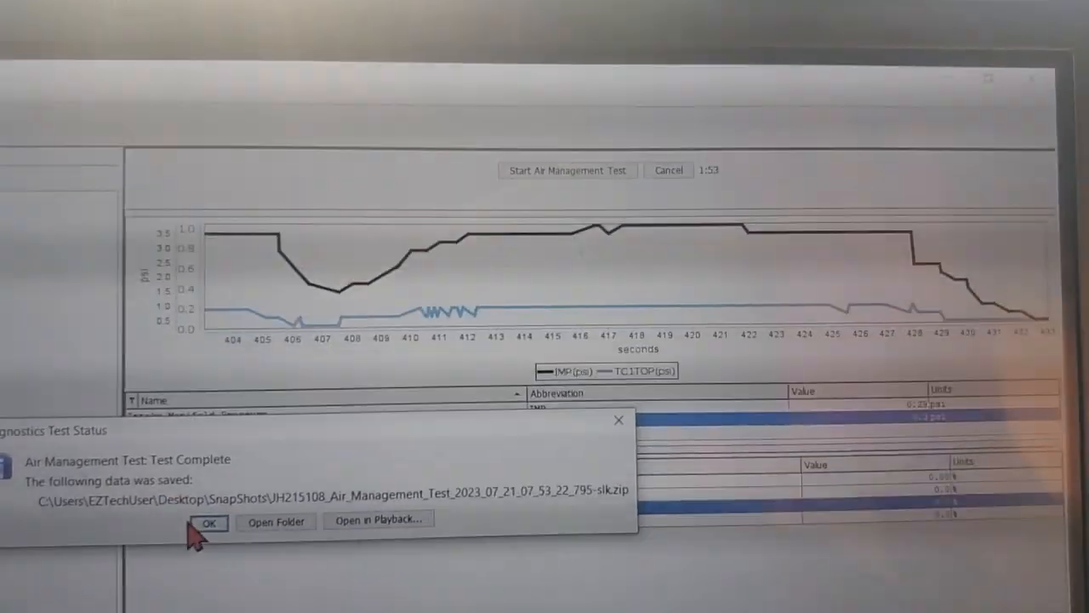
- Dismiss the Air Management Test completion notice confirming the data was saved
click(209, 521)
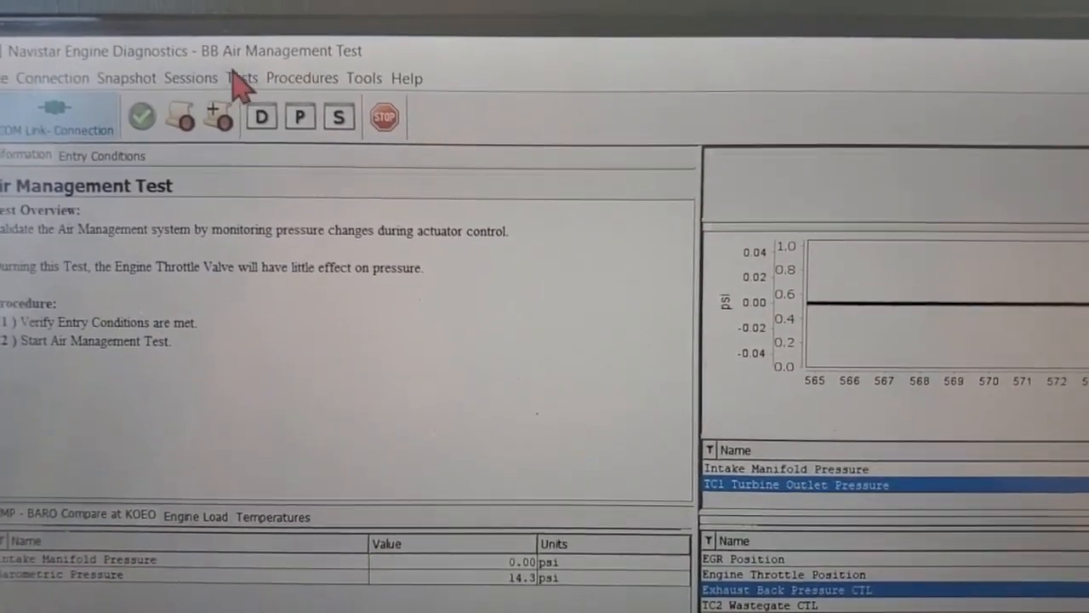
- Open Tests > KOEO Tests > Actuator Test, showing duty cycle 95 and zero delay
click(242, 78)
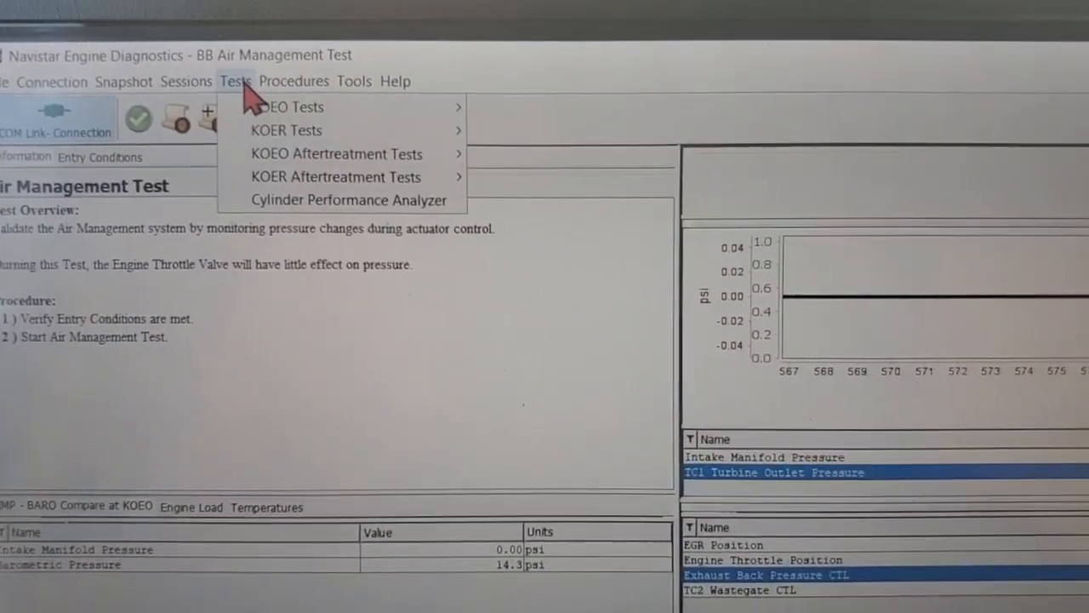
mouse_move(292, 125)
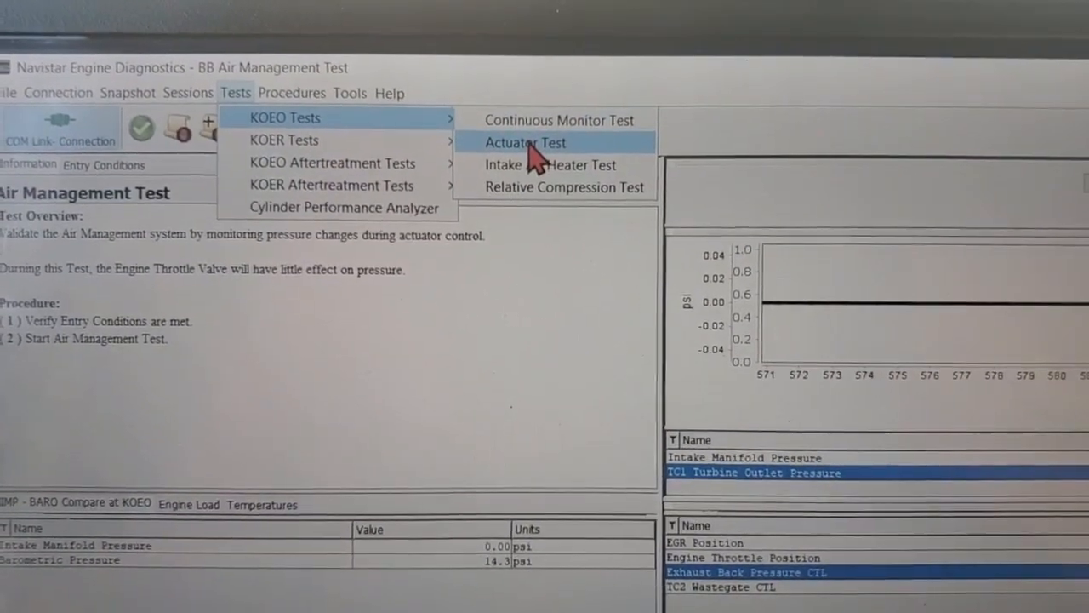
click(525, 142)
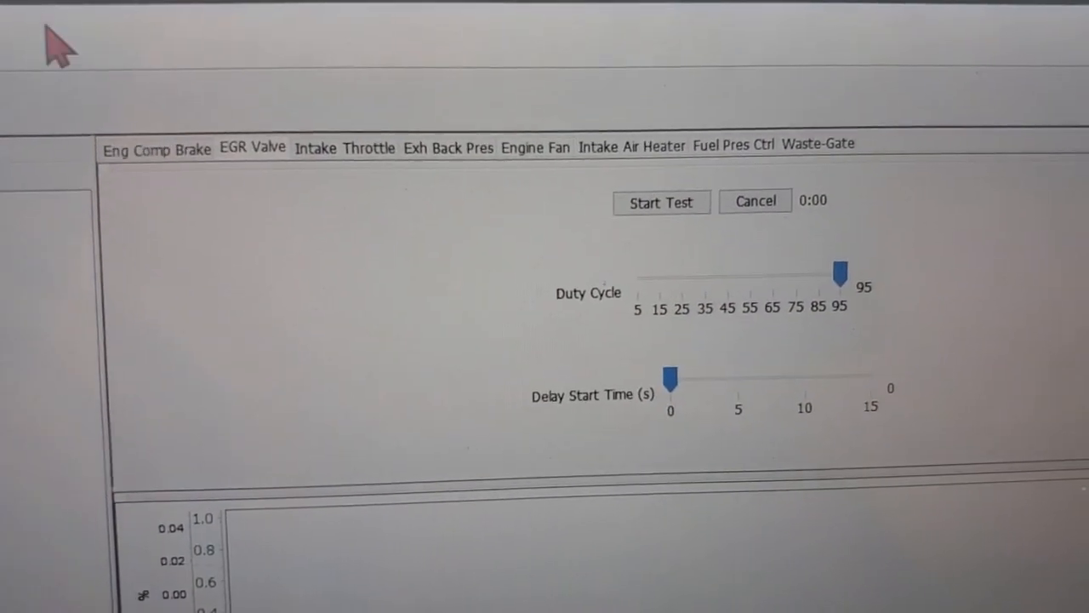